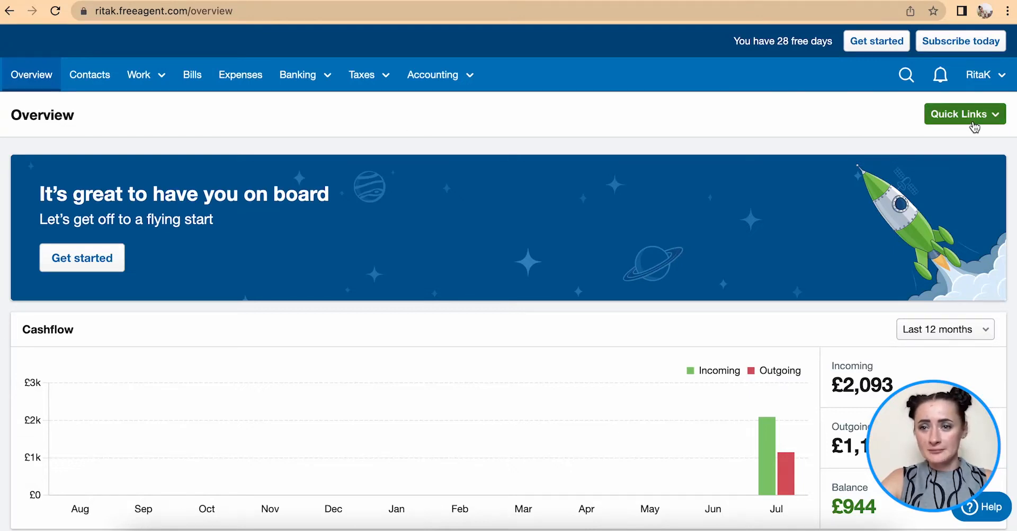
Leave the overview and bring up the Bills list for the last 3 months
left_click(964, 113)
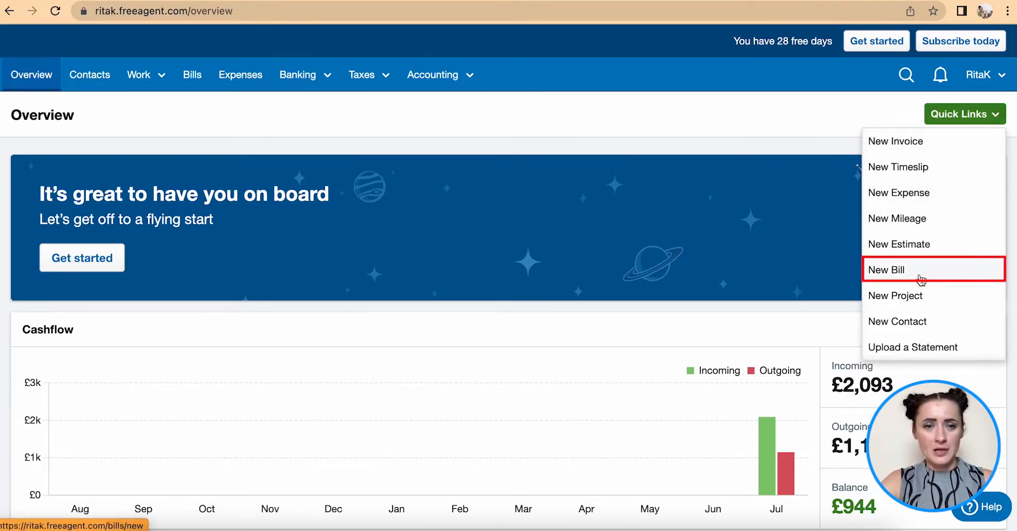
left_click(192, 74)
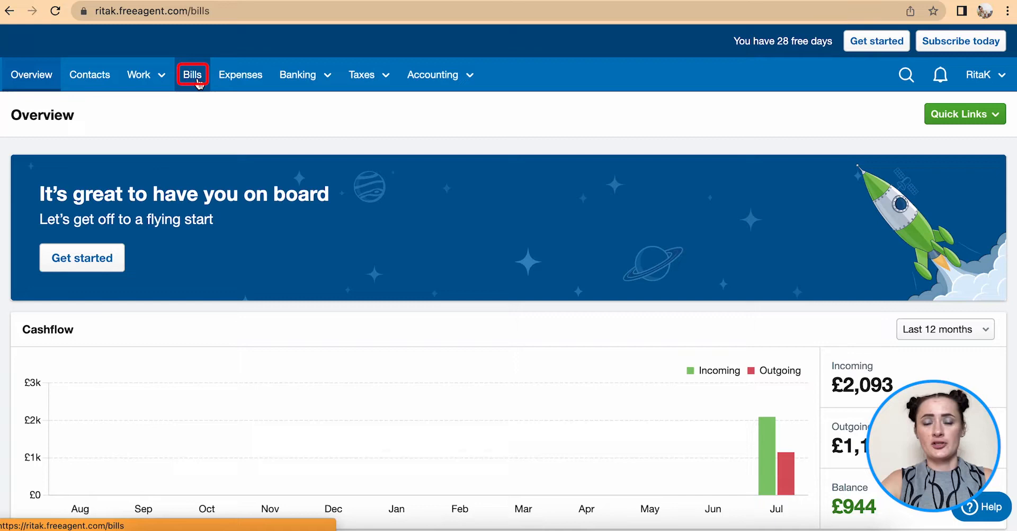
left_click(192, 74)
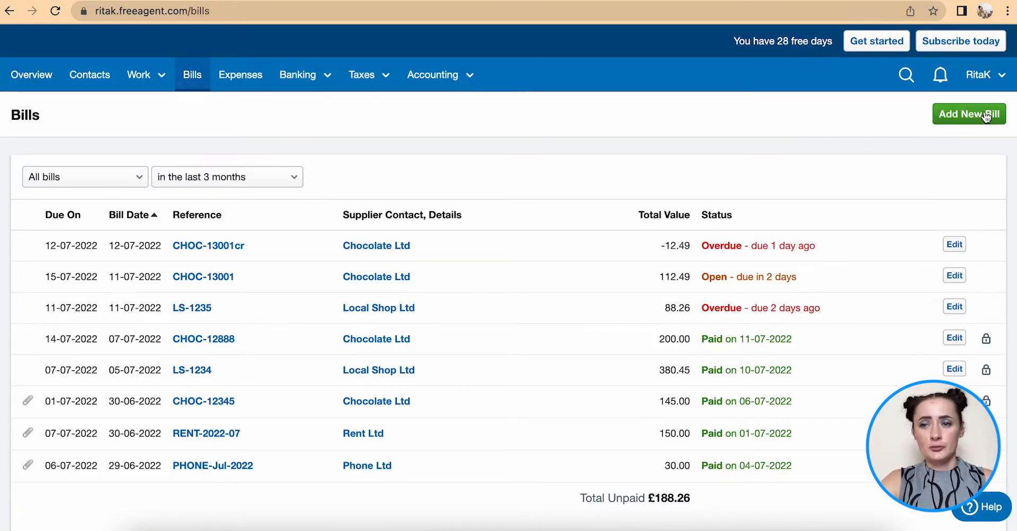
Start a new bill with Chocolate Ltd as the supplier contact
left_click(968, 113)
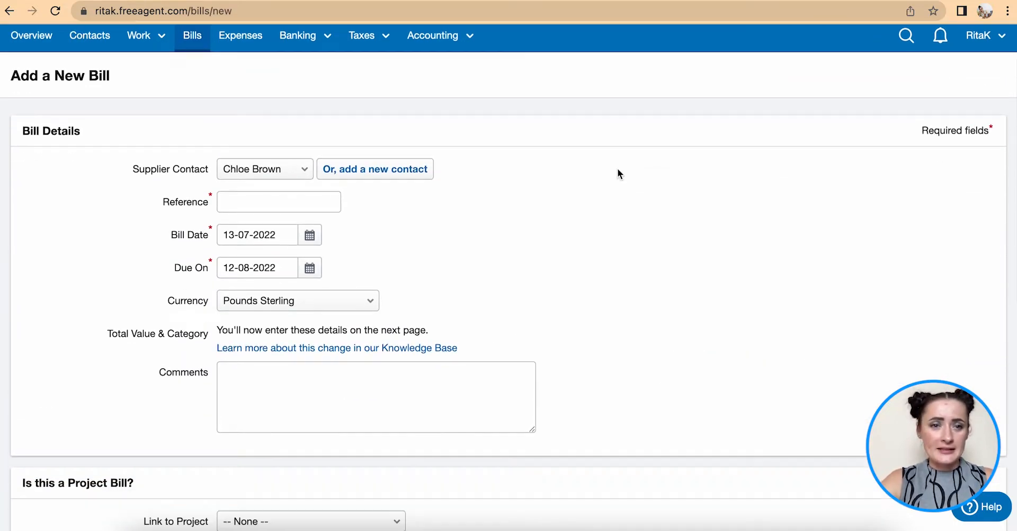
left_click(265, 168)
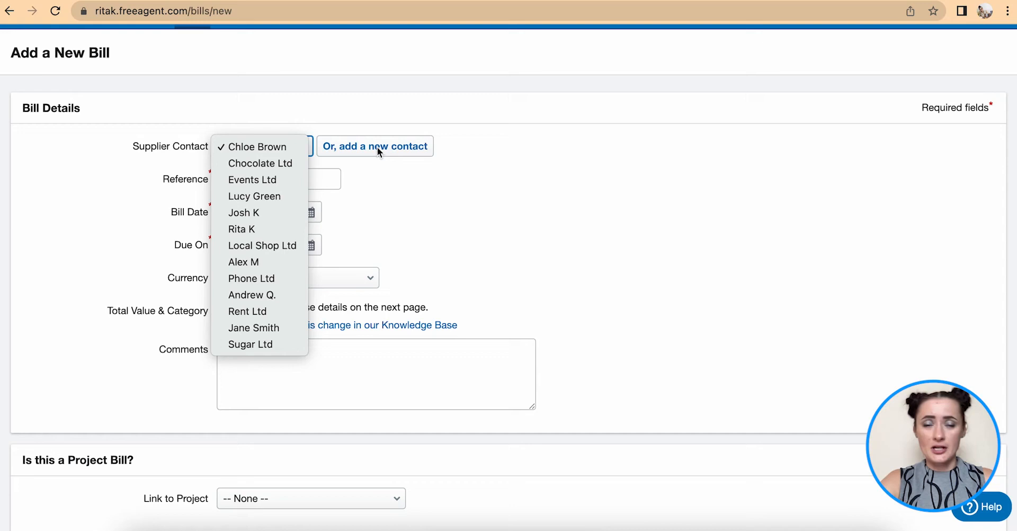
mouse_move(323, 144)
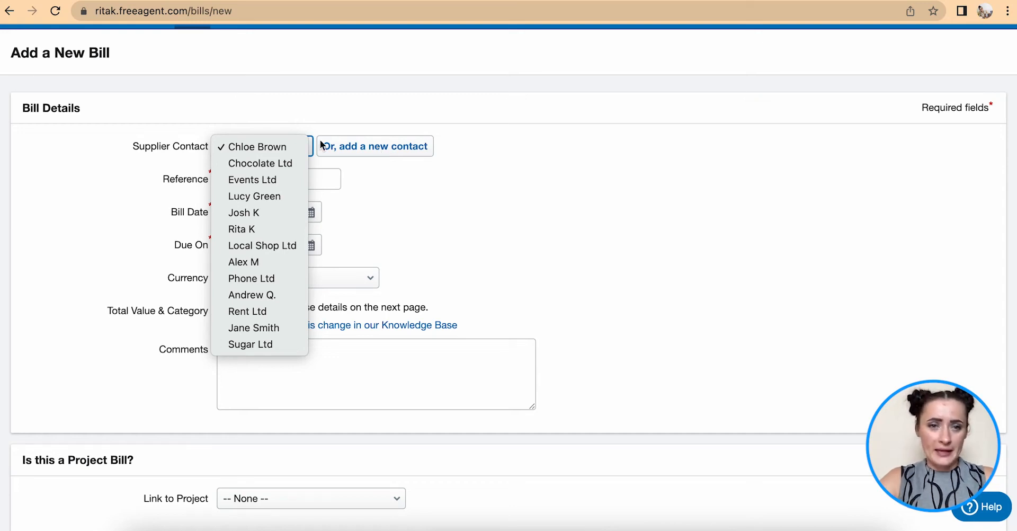
mouse_move(261, 166)
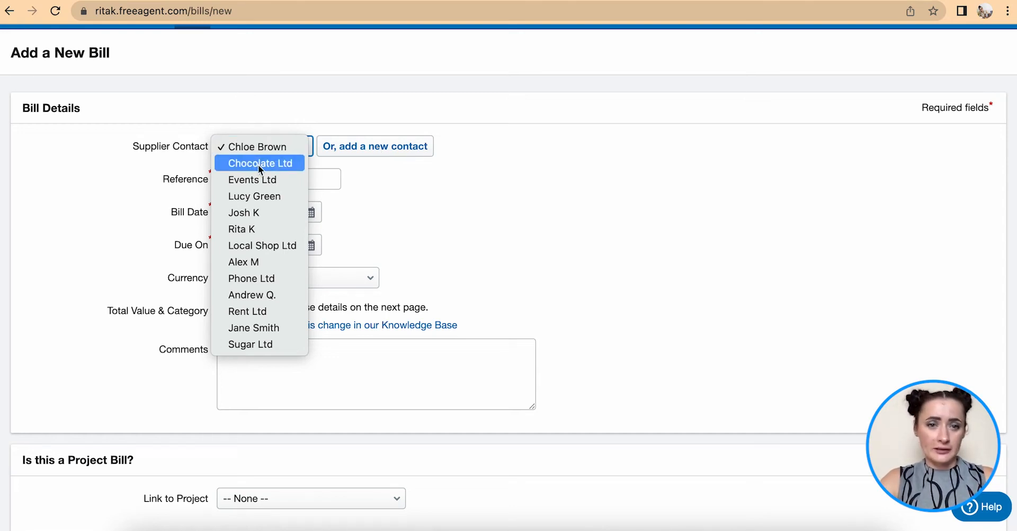
left_click(260, 163)
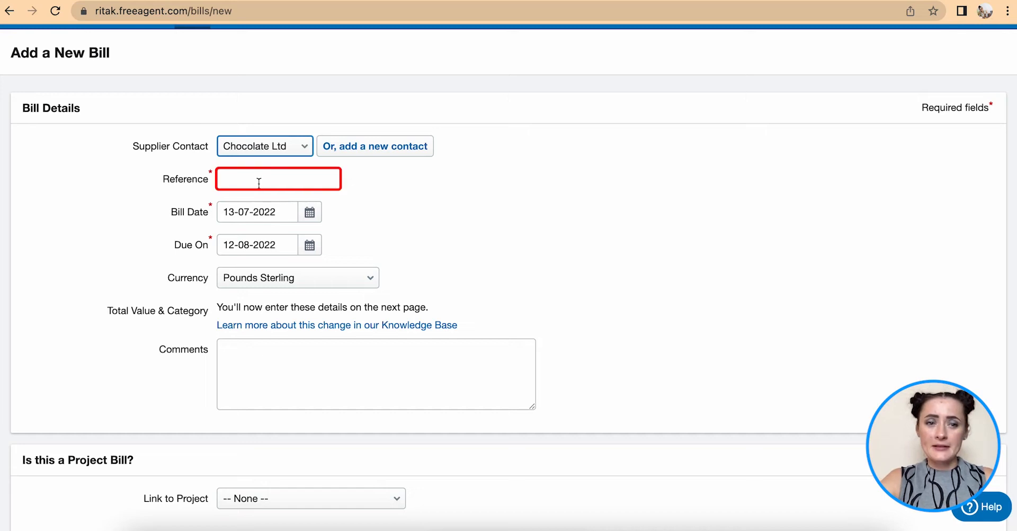
Enter CH-2299 as the bill reference
left_click(278, 178)
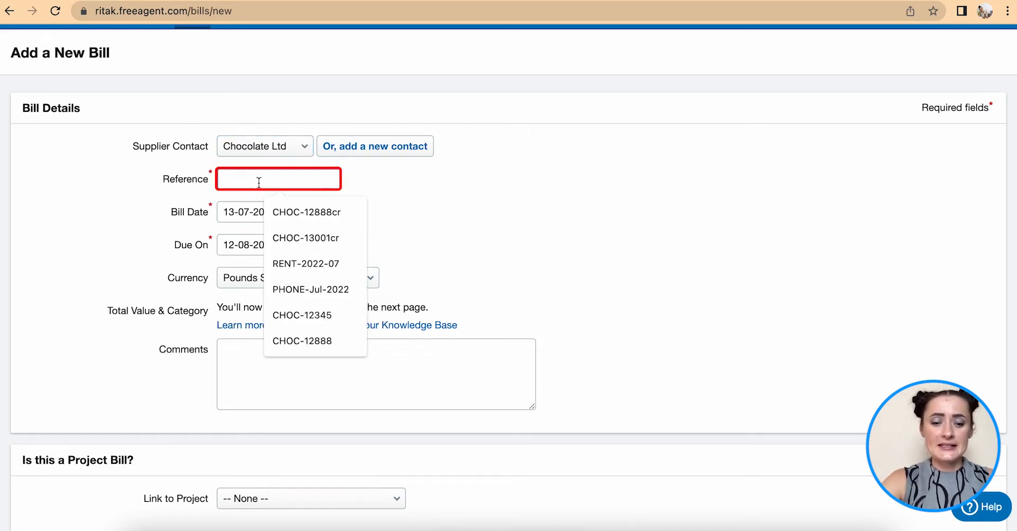
type("CH-")
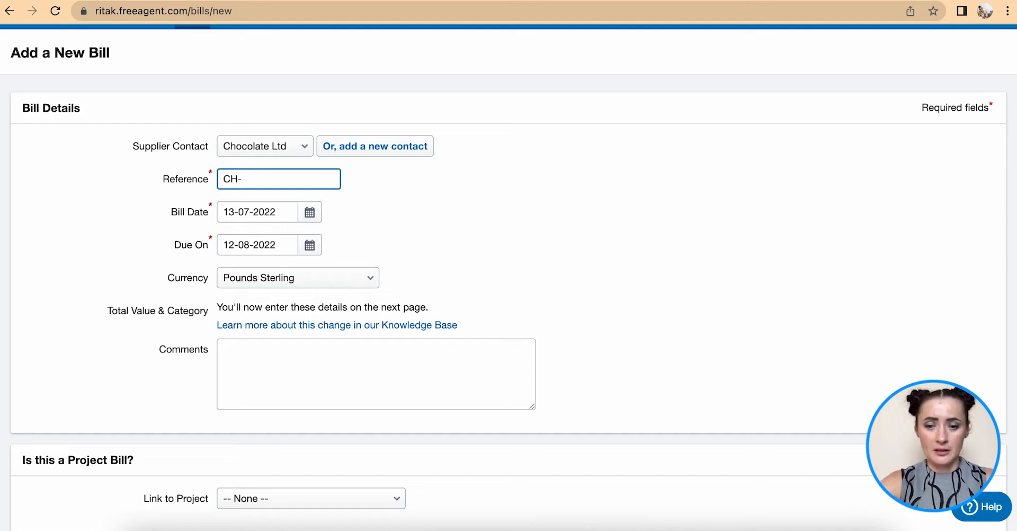
type("2299")
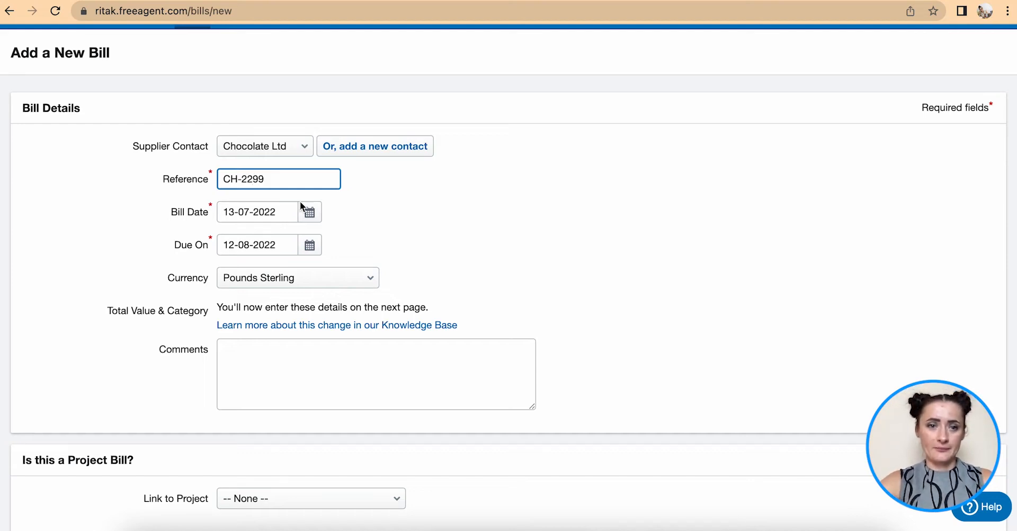
Set bill date 11-07-2022, due date 18-07-2022 and keep currency Pounds Sterling
left_click(311, 212)
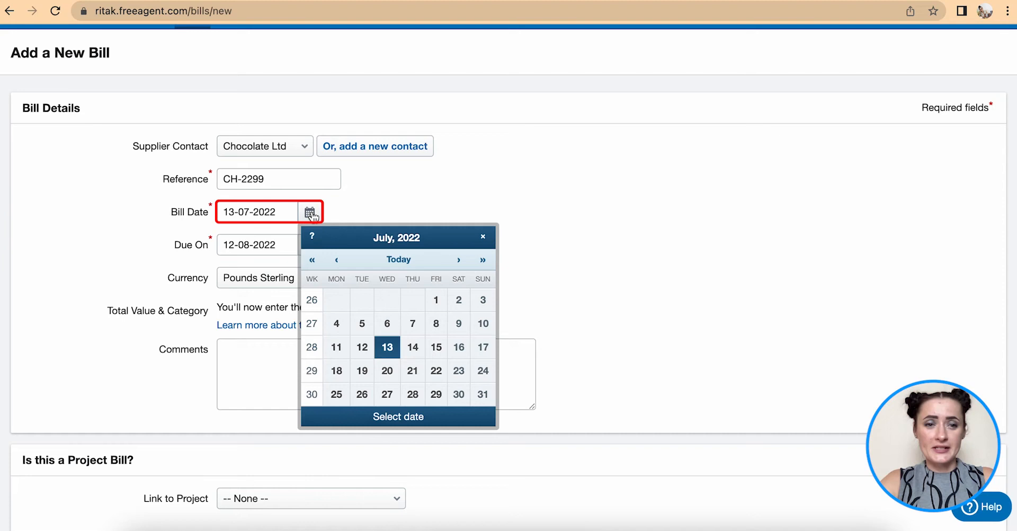
left_click(336, 347)
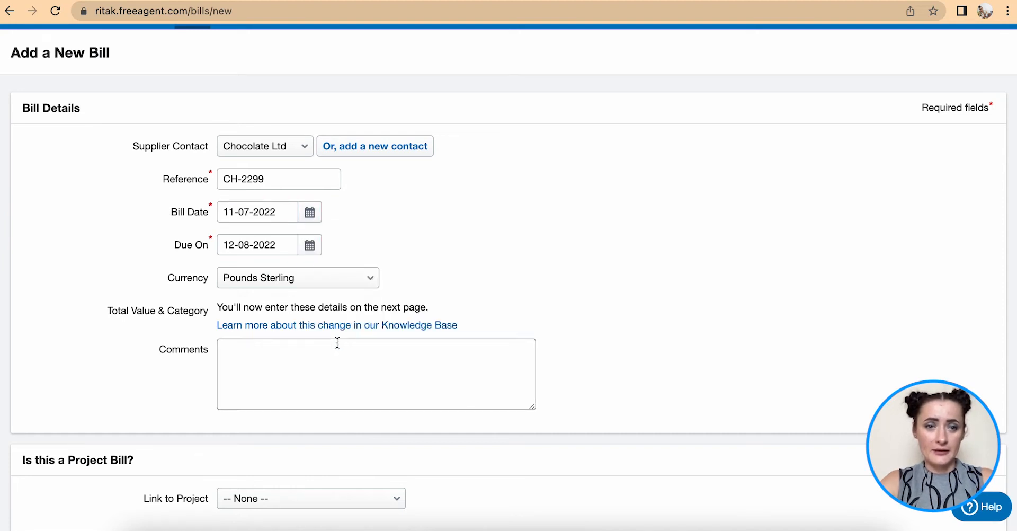
left_click(309, 245)
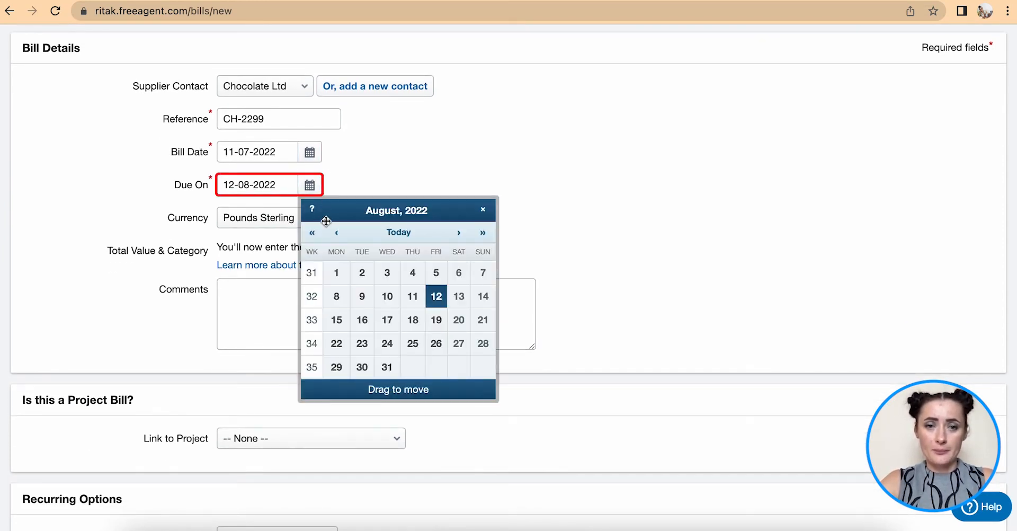
left_click(335, 232)
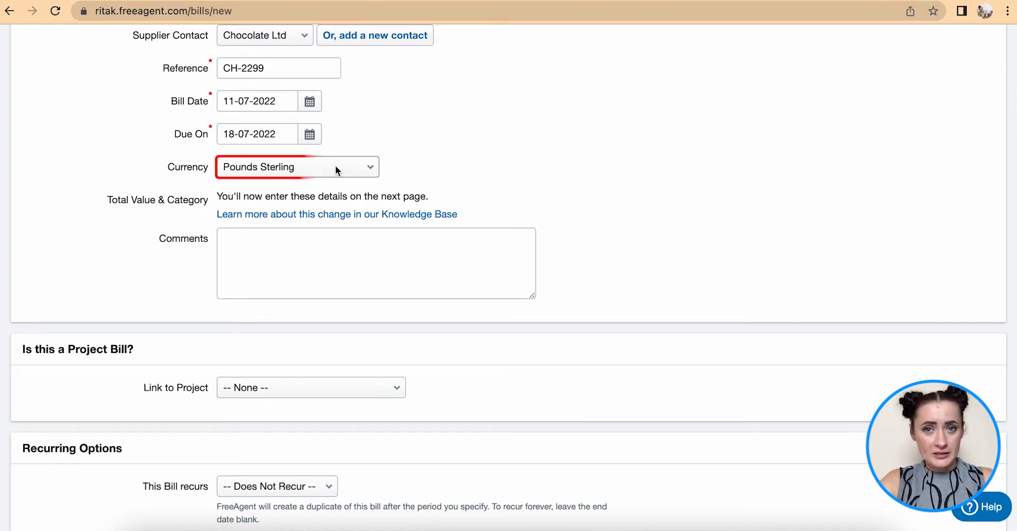
left_click(295, 166)
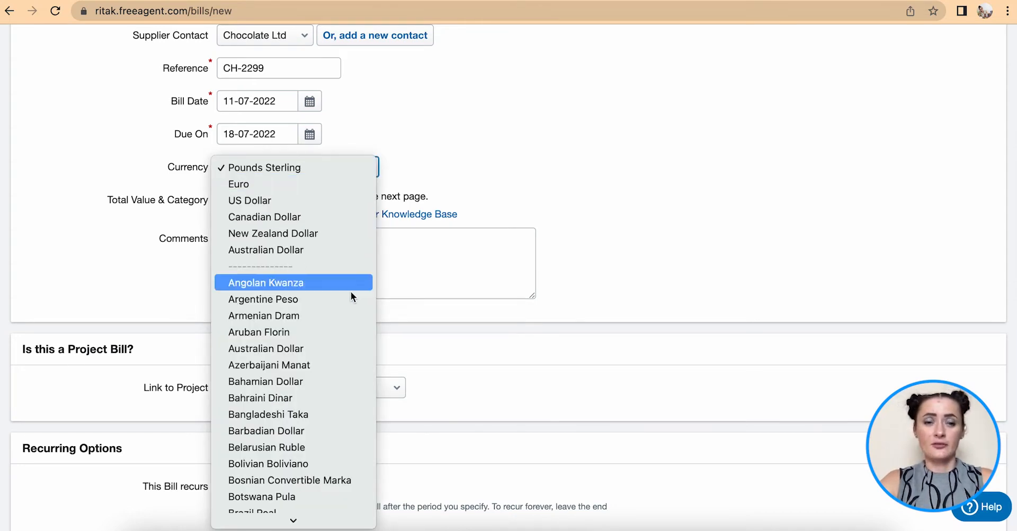
mouse_move(354, 316)
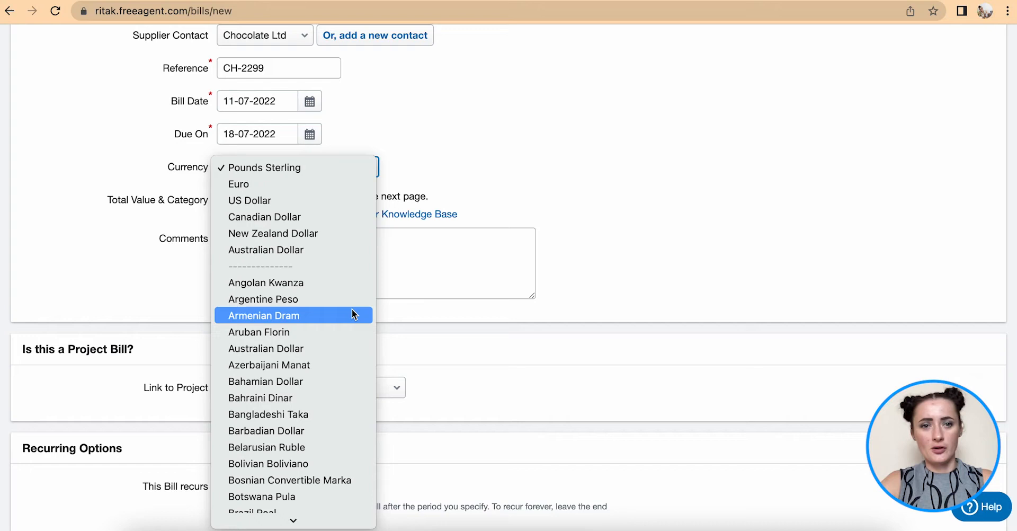
mouse_move(347, 167)
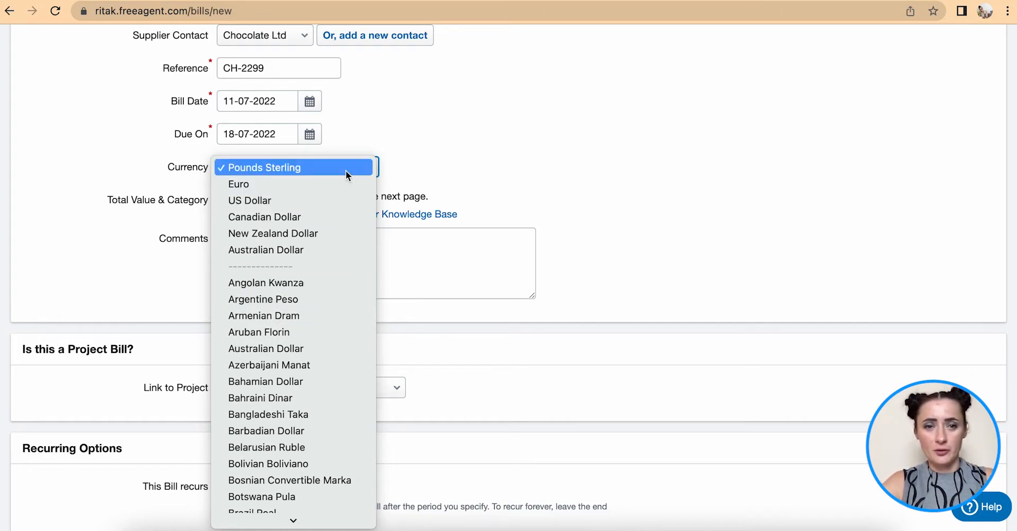
left_click(264, 167)
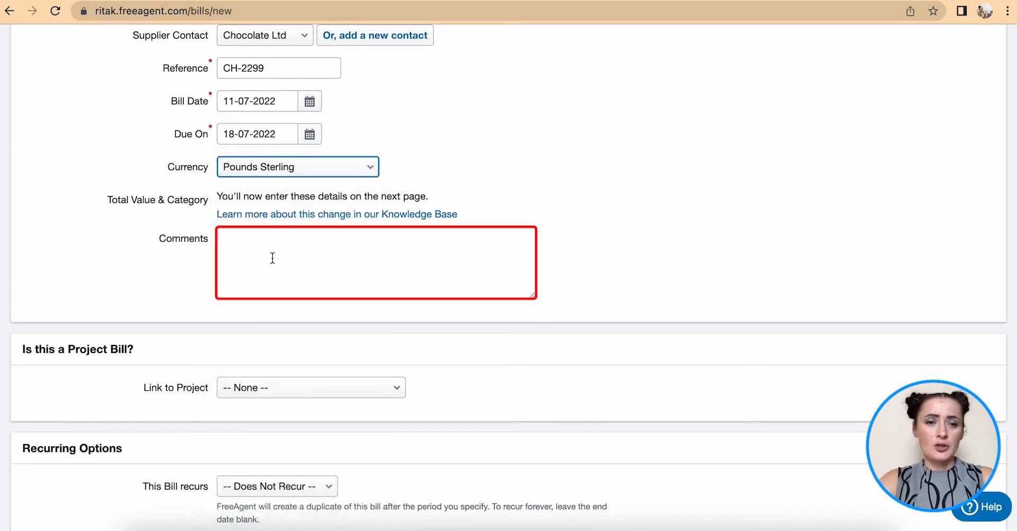
scroll("down", 3)
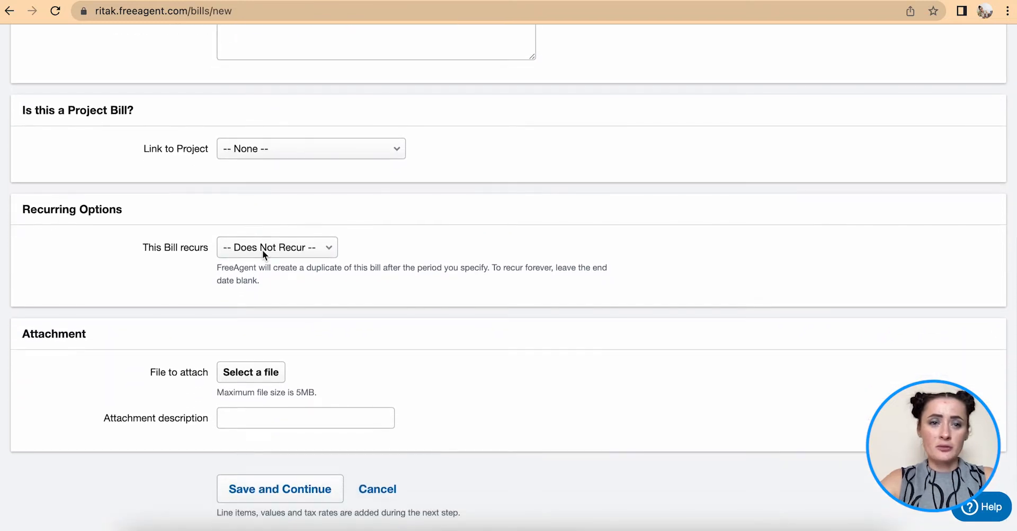
left_click(310, 148)
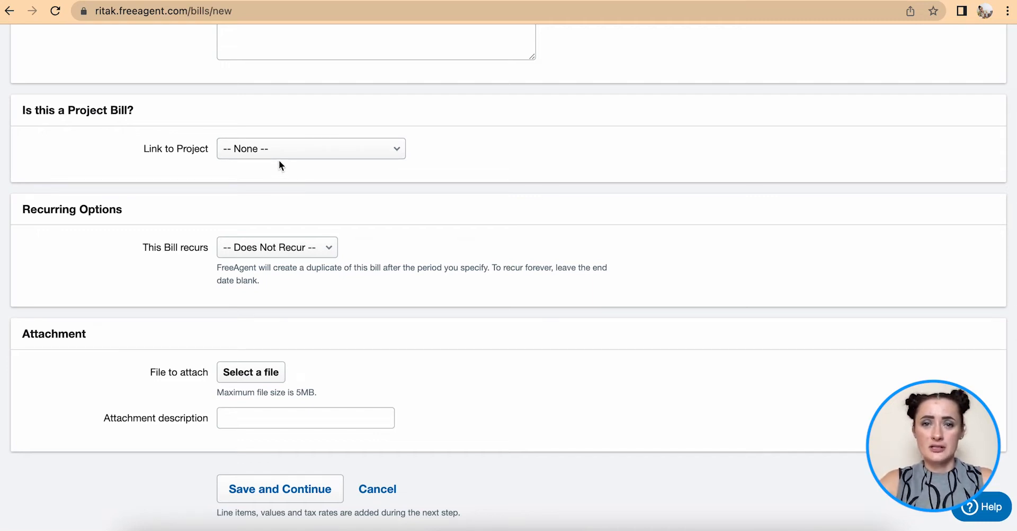
mouse_move(309, 178)
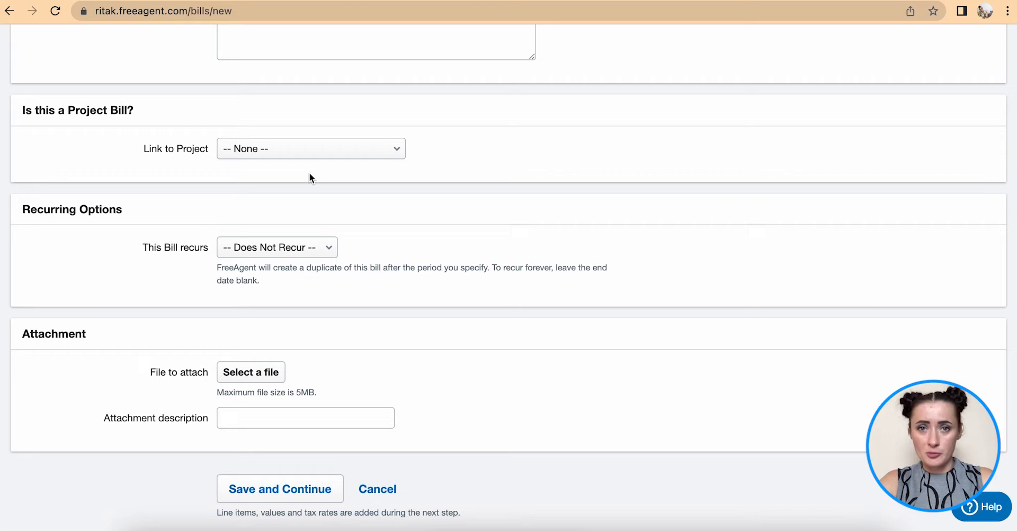
mouse_move(290, 233)
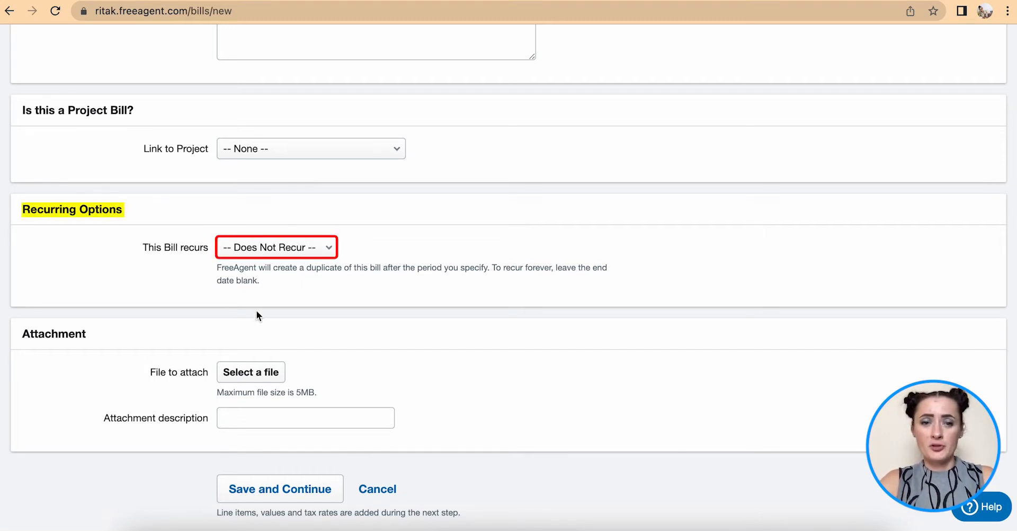
scroll("down", 3)
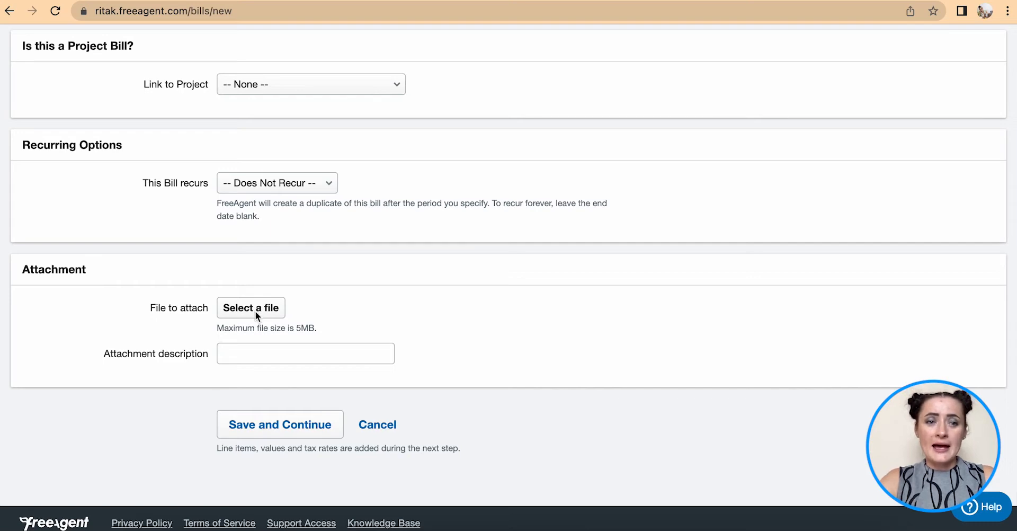
Attach Chocolate Ltd - Invoice 2299.pdf and save the bill to continue
left_click(250, 307)
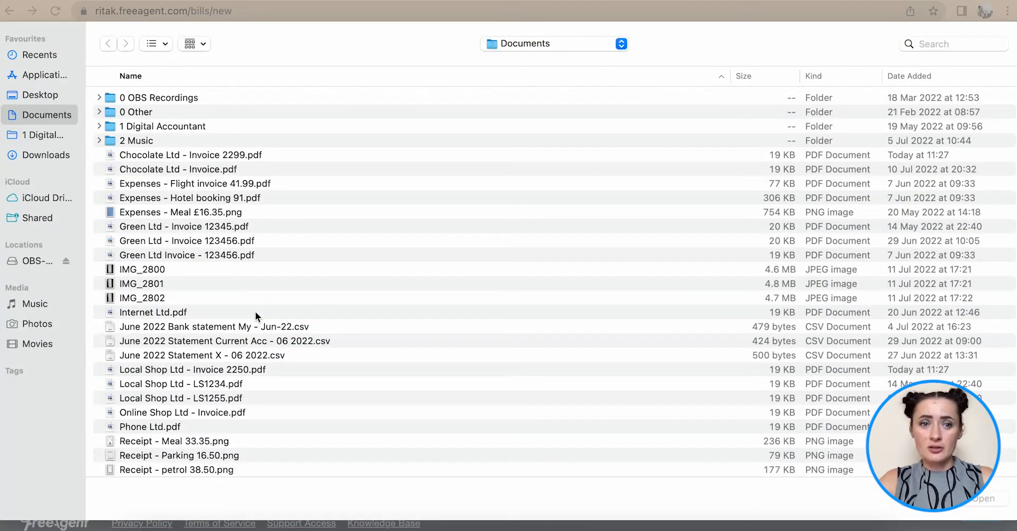
left_click(191, 155)
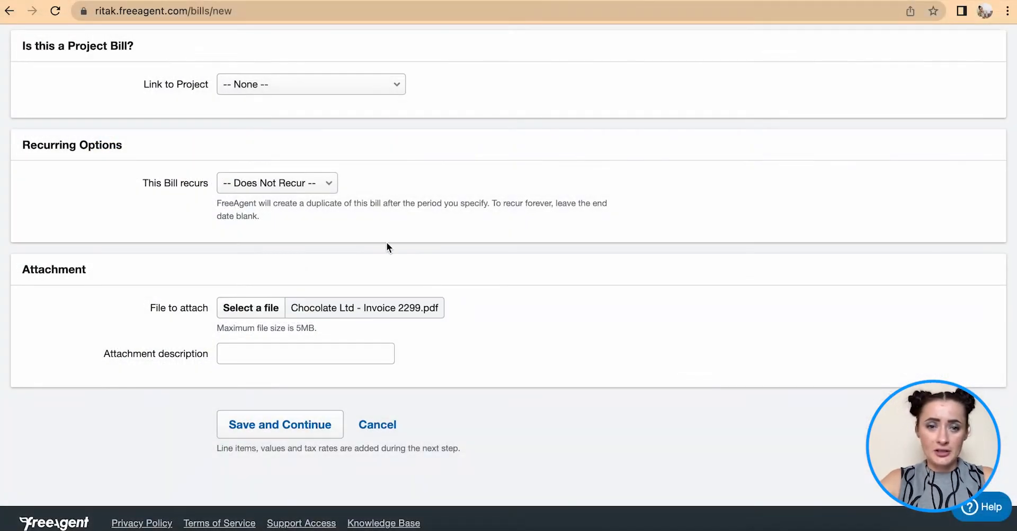
left_click(279, 423)
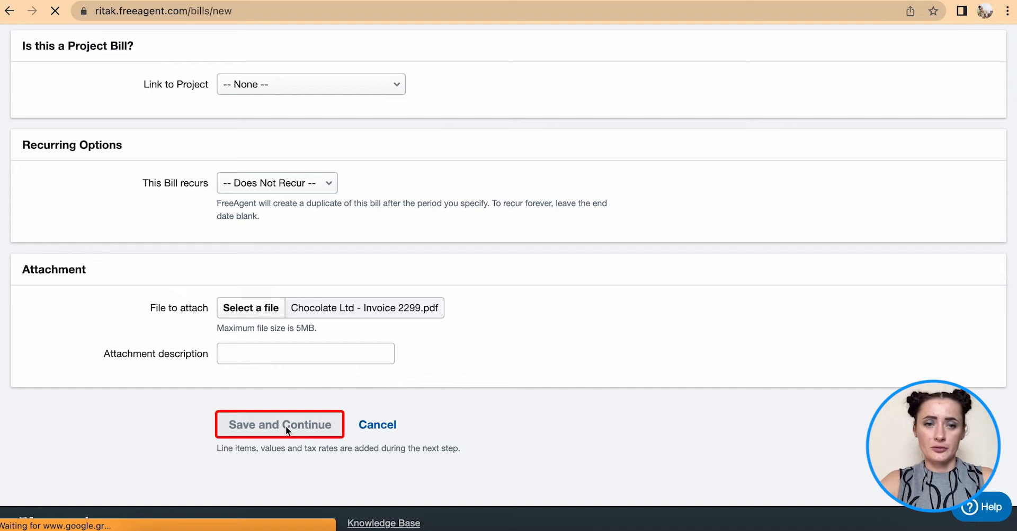
left_click(280, 424)
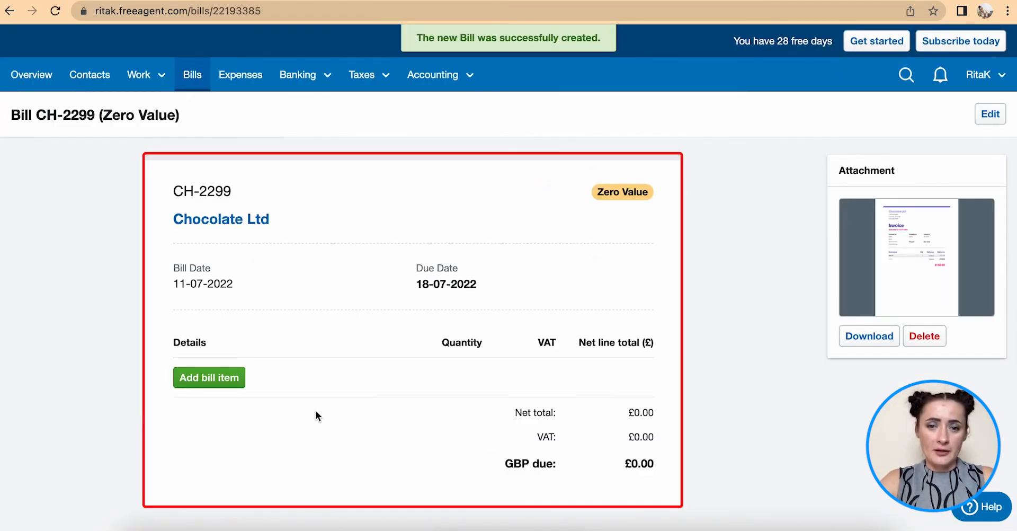
Add a bill item and browse the spending categories towards Cost of Sales
left_click(209, 377)
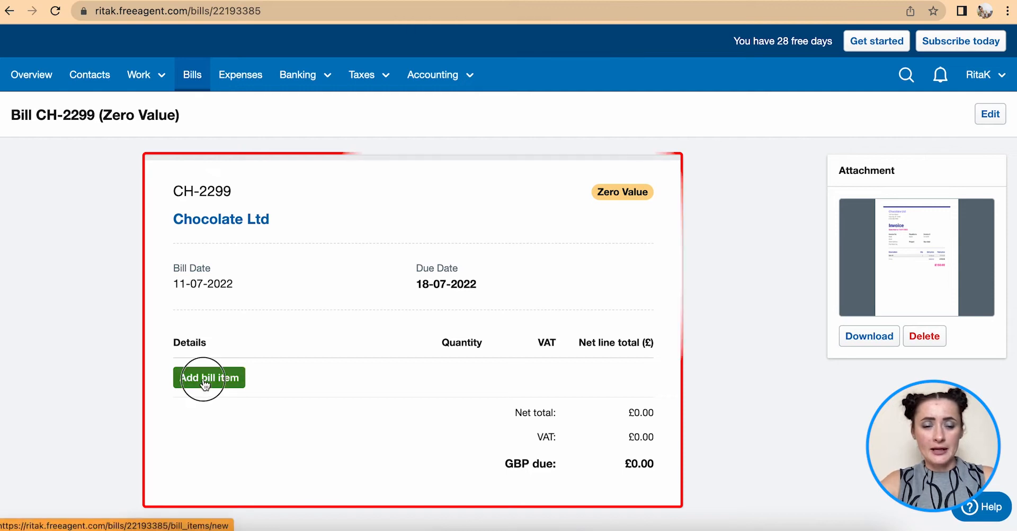
left_click(209, 377)
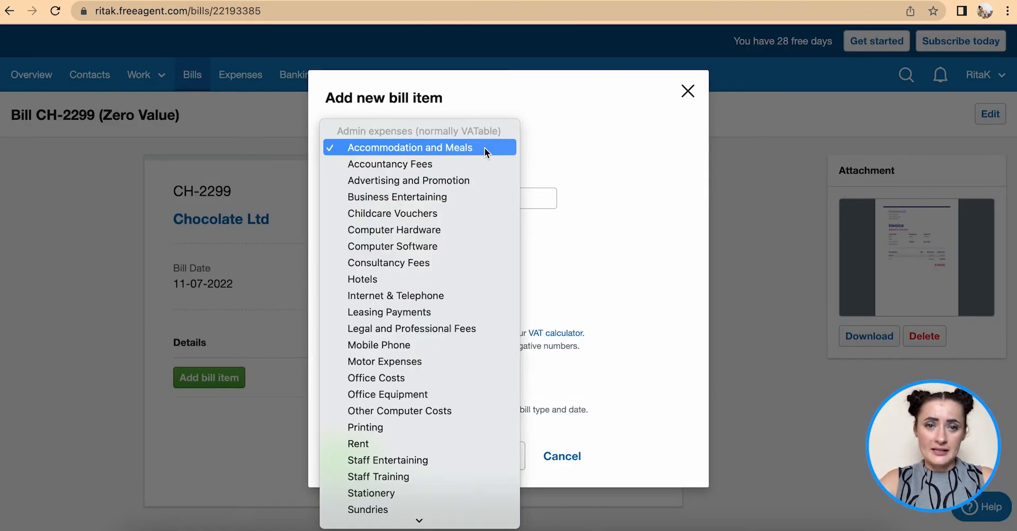
mouse_move(482, 261)
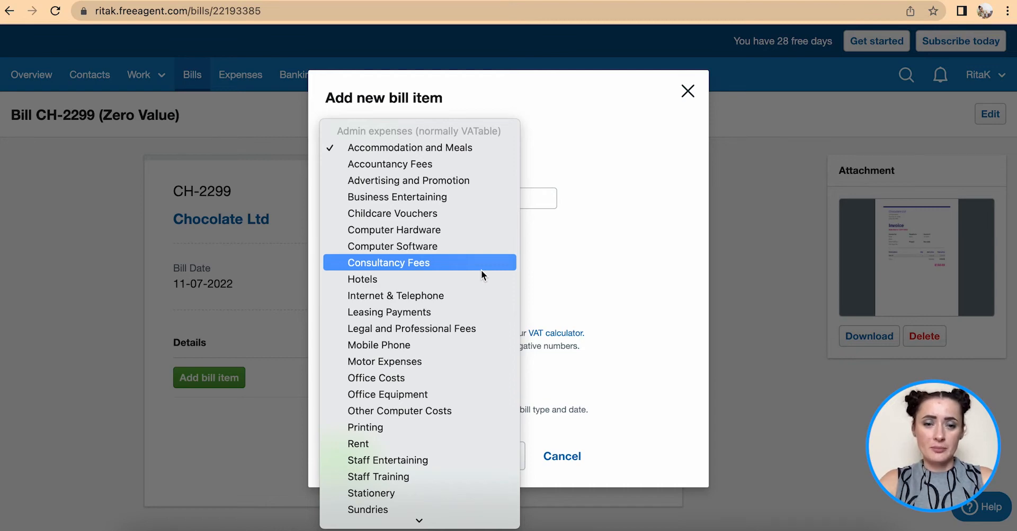
scroll("down", 3)
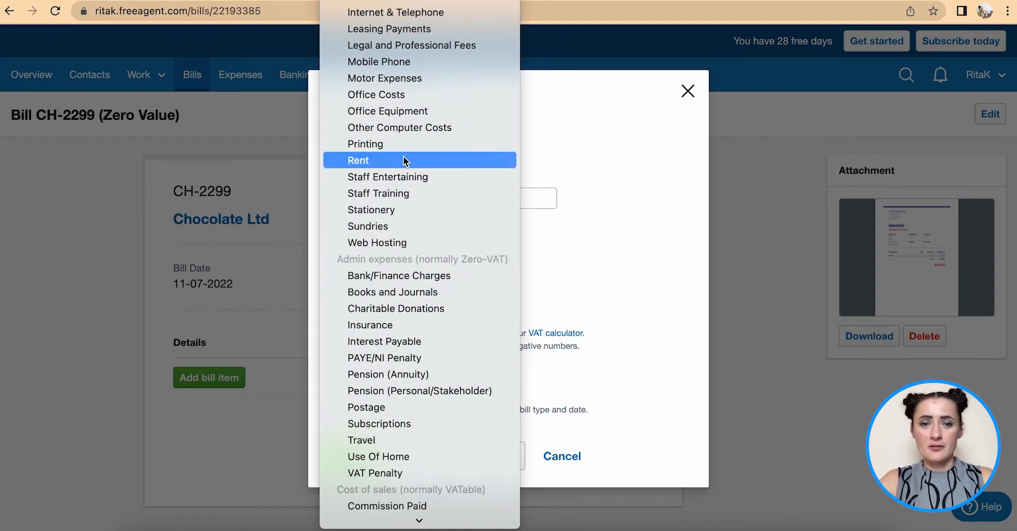
mouse_move(400, 208)
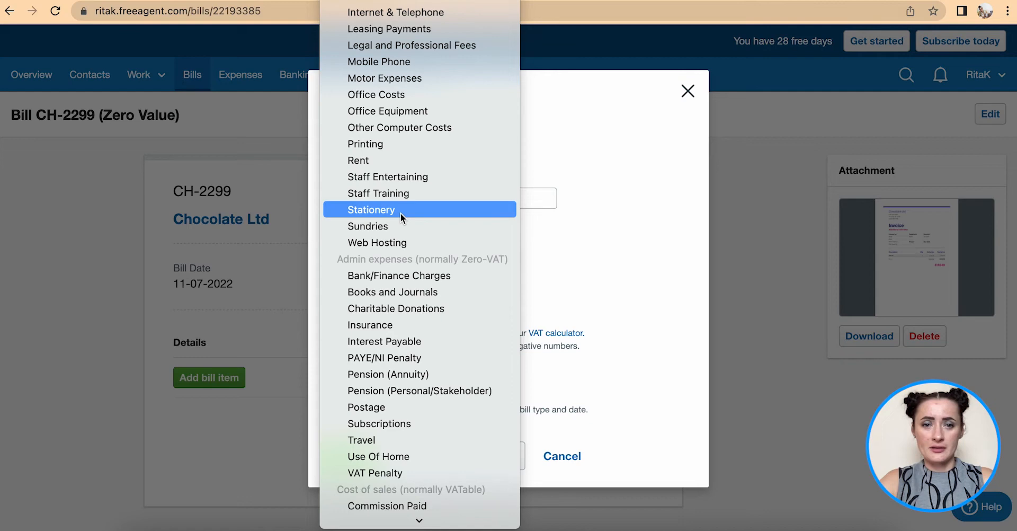
mouse_move(378, 242)
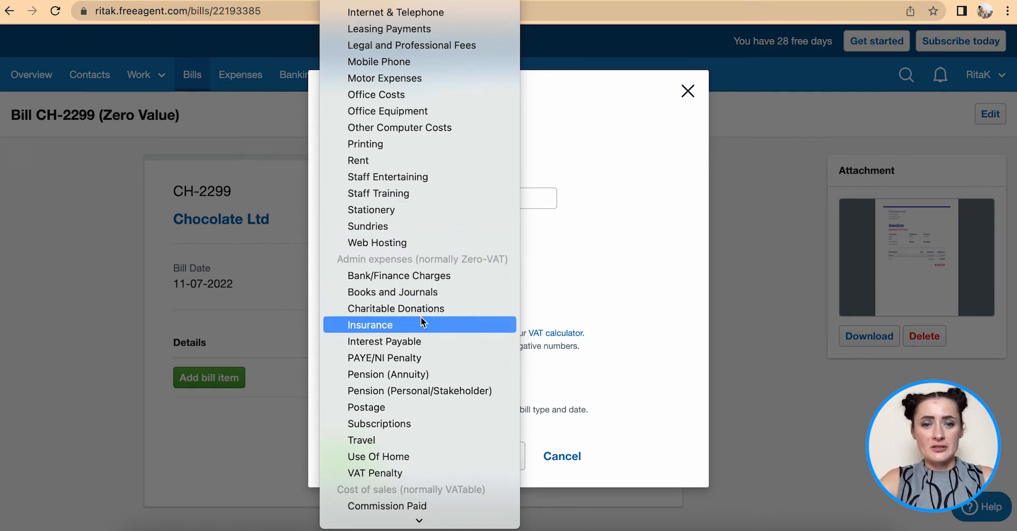
scroll("down", 3)
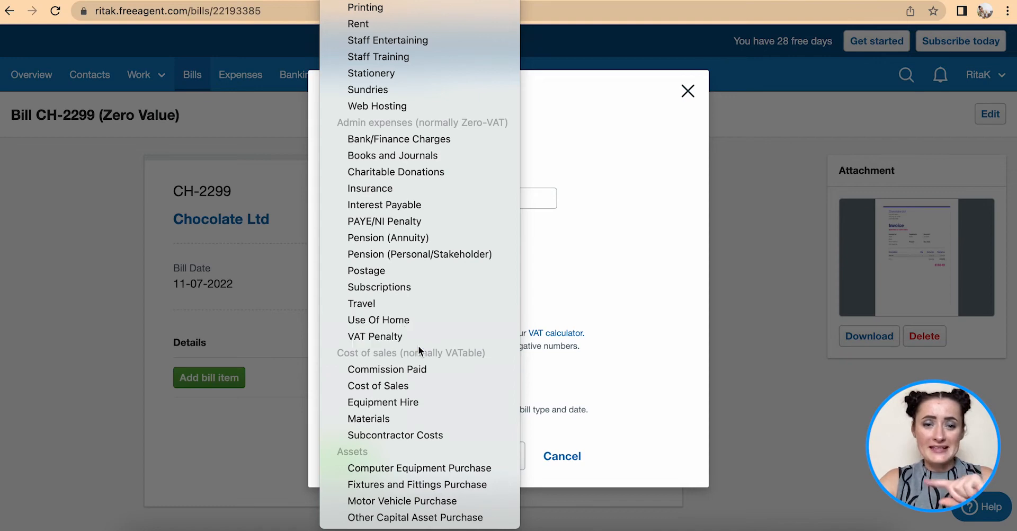
mouse_move(379, 386)
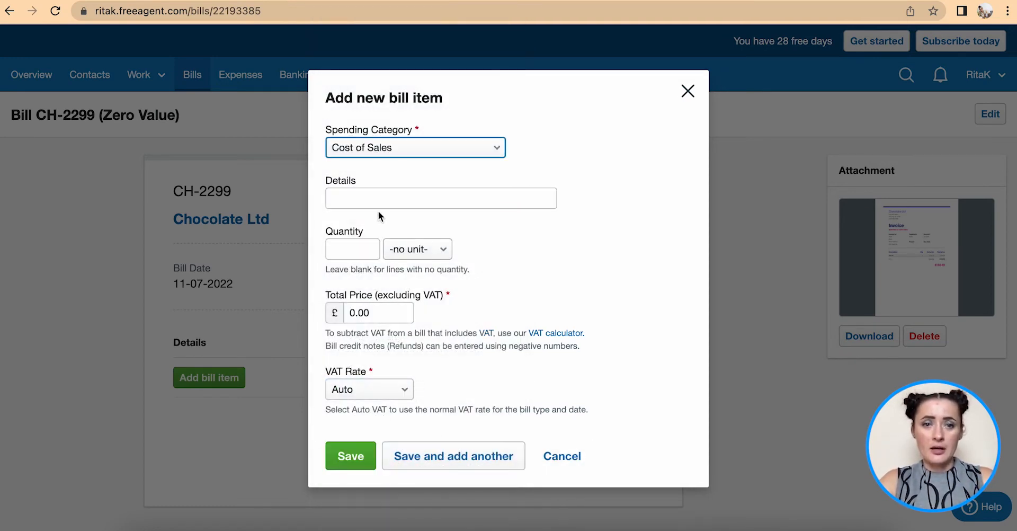
Describe the line as Ingredients, 1 Products, with a total price of 150
type("Ingredients")
left_click(352, 248)
type("1")
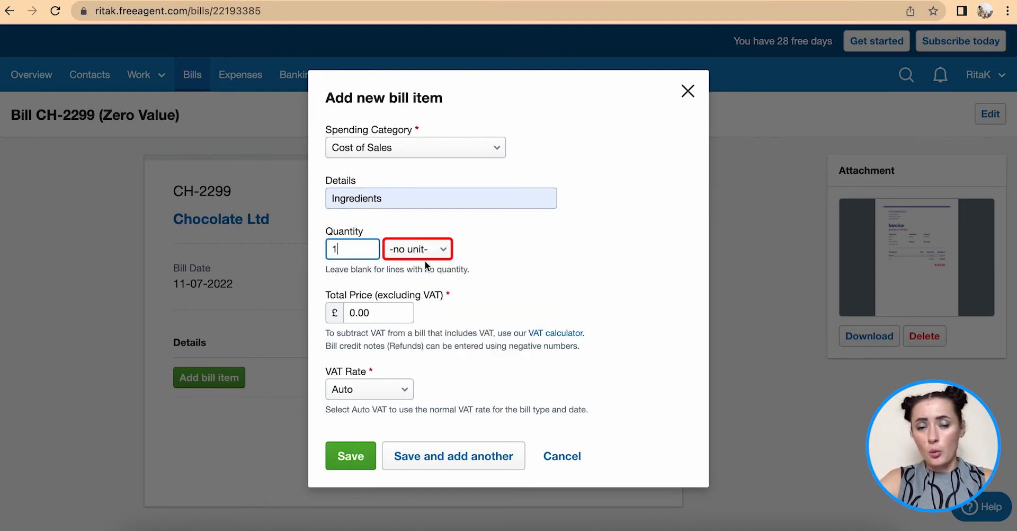
left_click(417, 249)
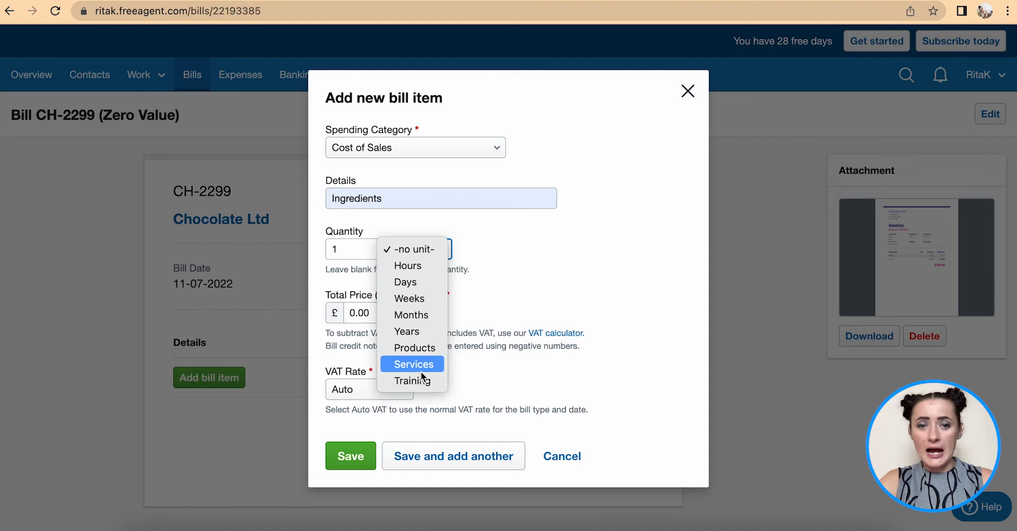
mouse_move(411, 297)
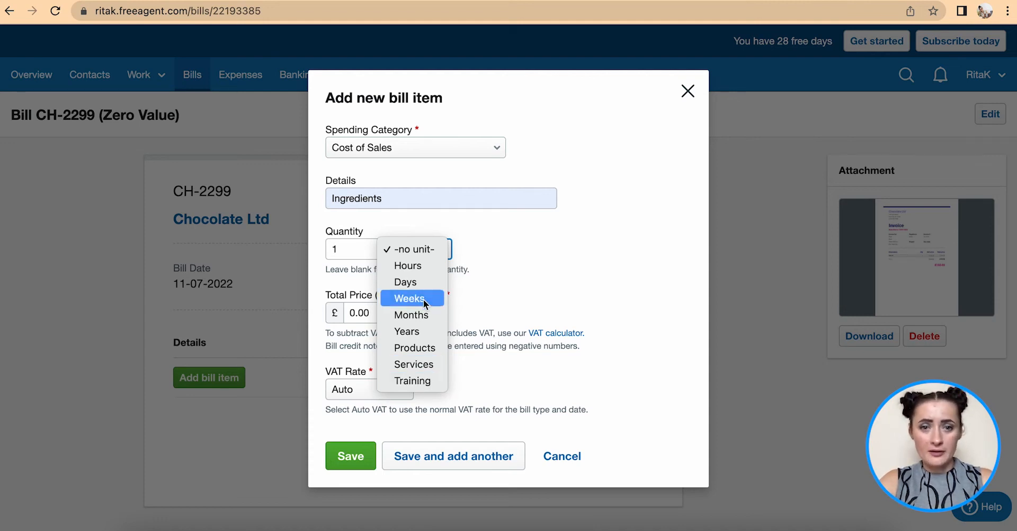
mouse_move(413, 348)
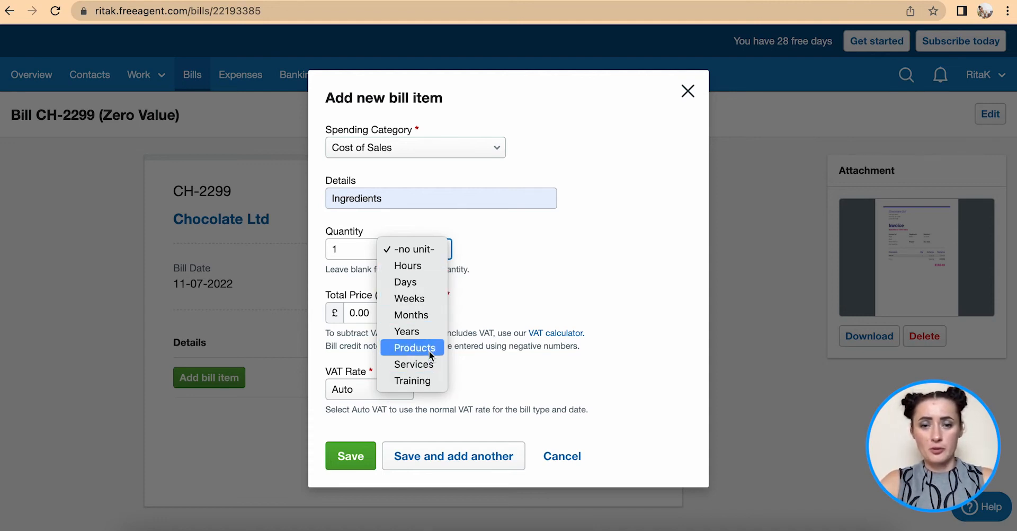
left_click(413, 348)
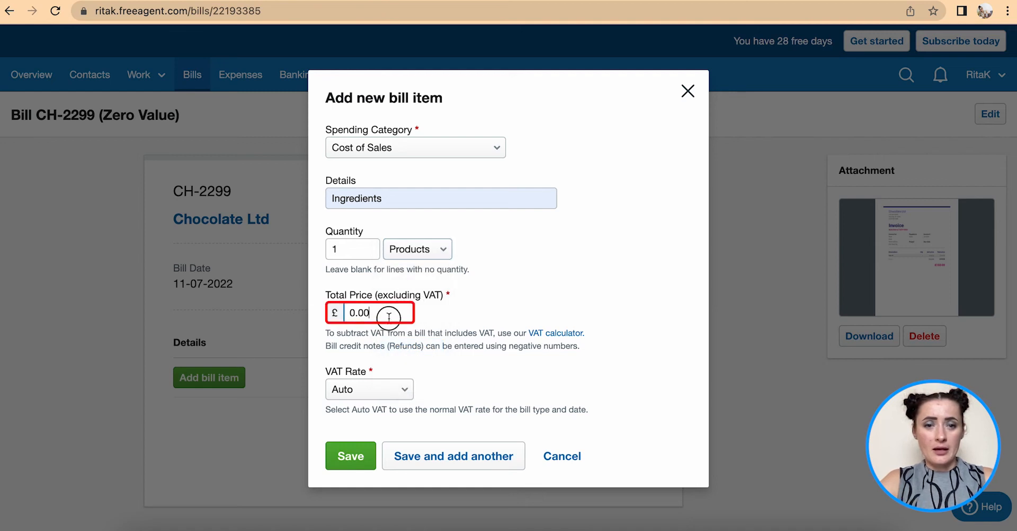
type("150")
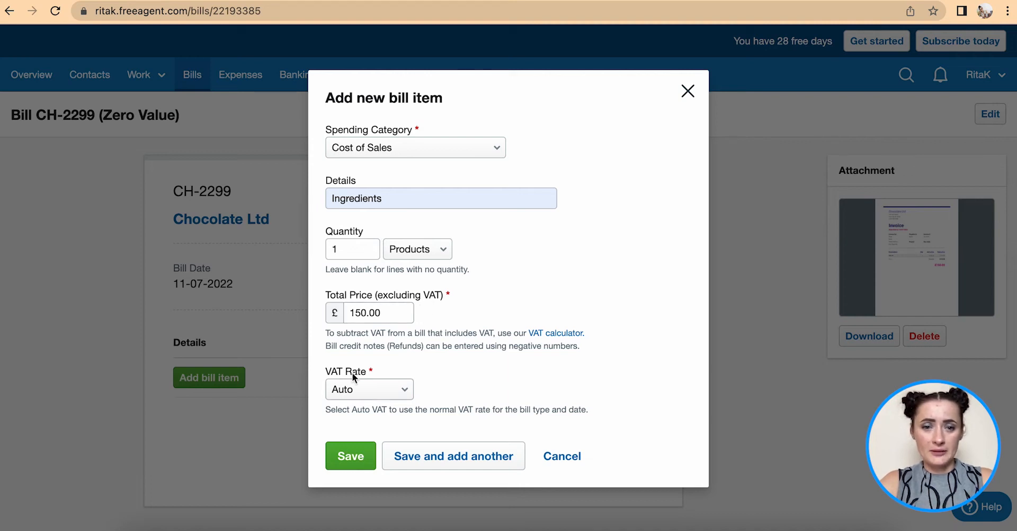
Set the line's VAT rate to Out of Scope
left_click(368, 389)
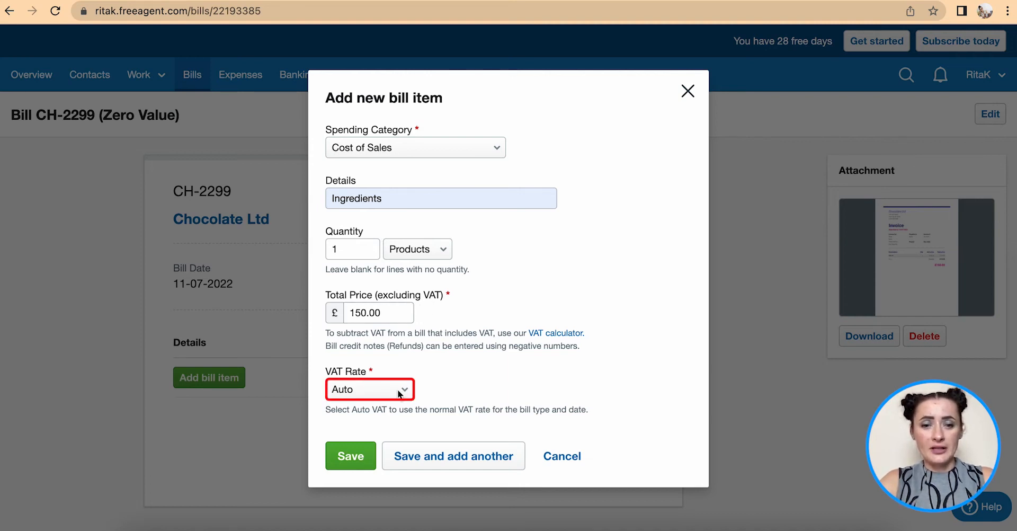
left_click(369, 388)
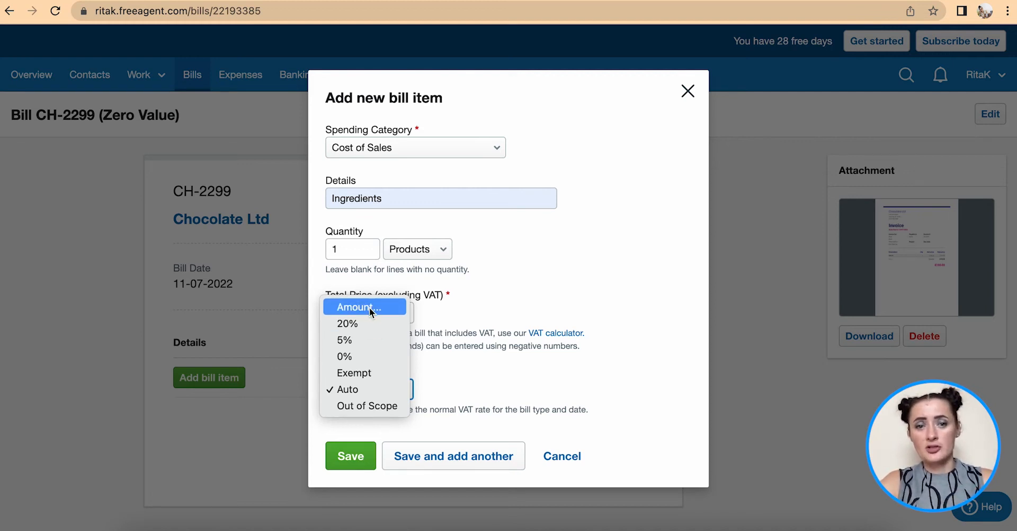
mouse_move(365, 405)
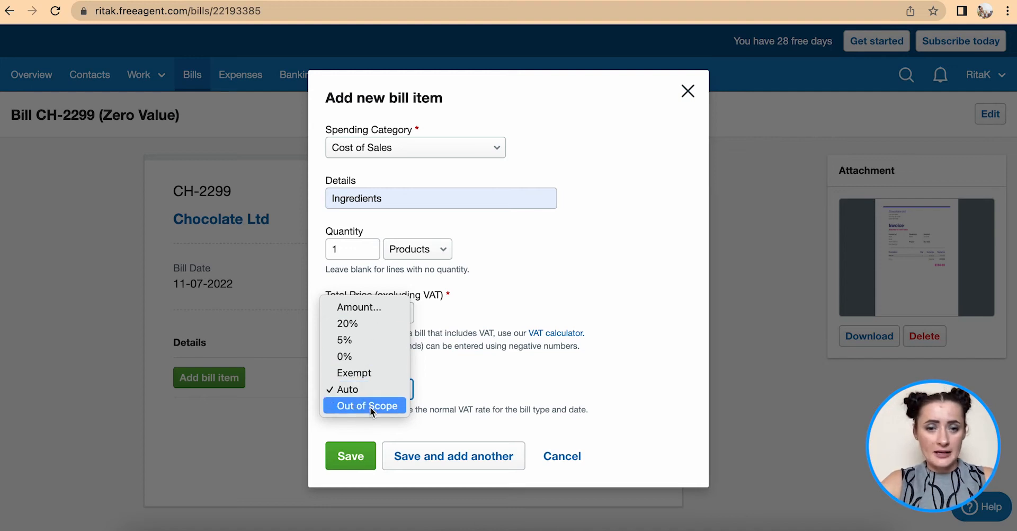
left_click(365, 405)
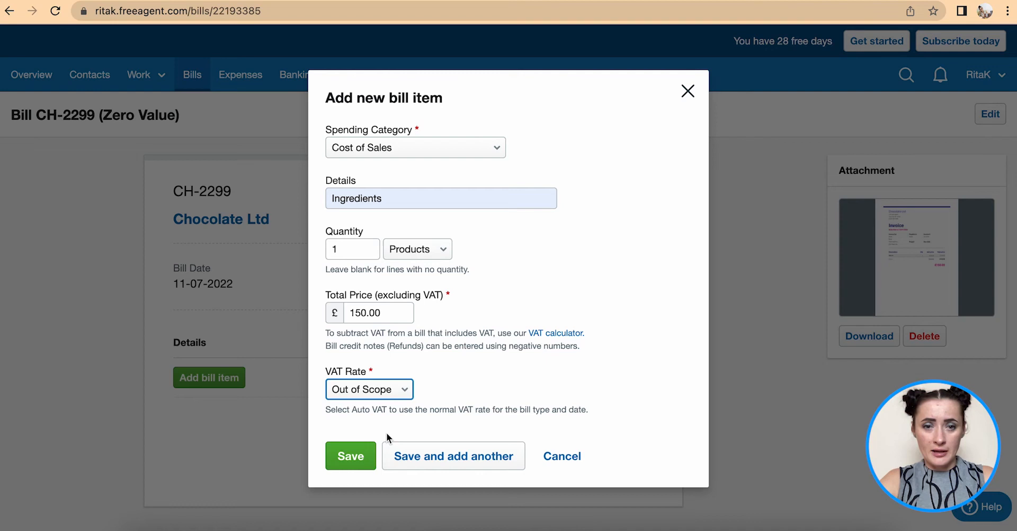
Save the Ingredients line so CH-2299 shows £150.00 net and £0.00 VAT
left_click(350, 456)
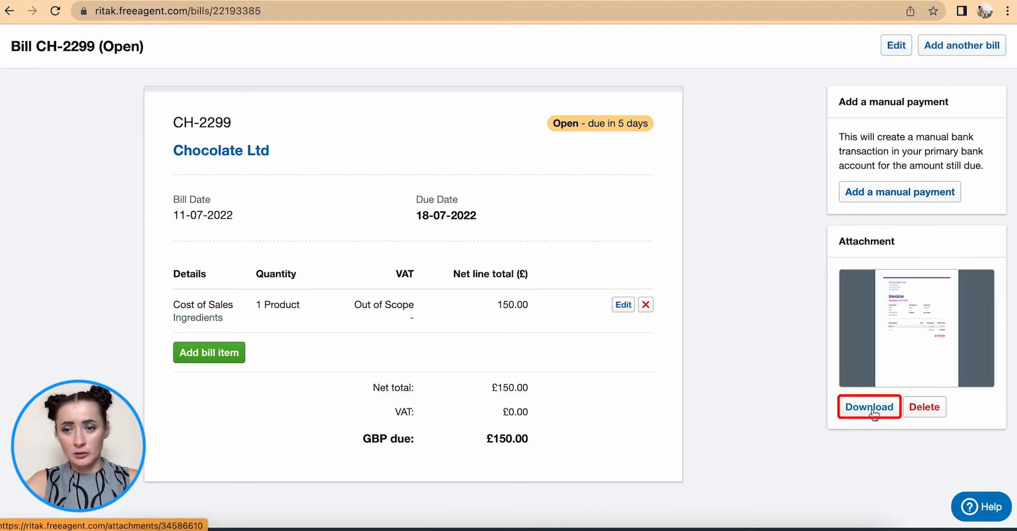
scroll("down", 3)
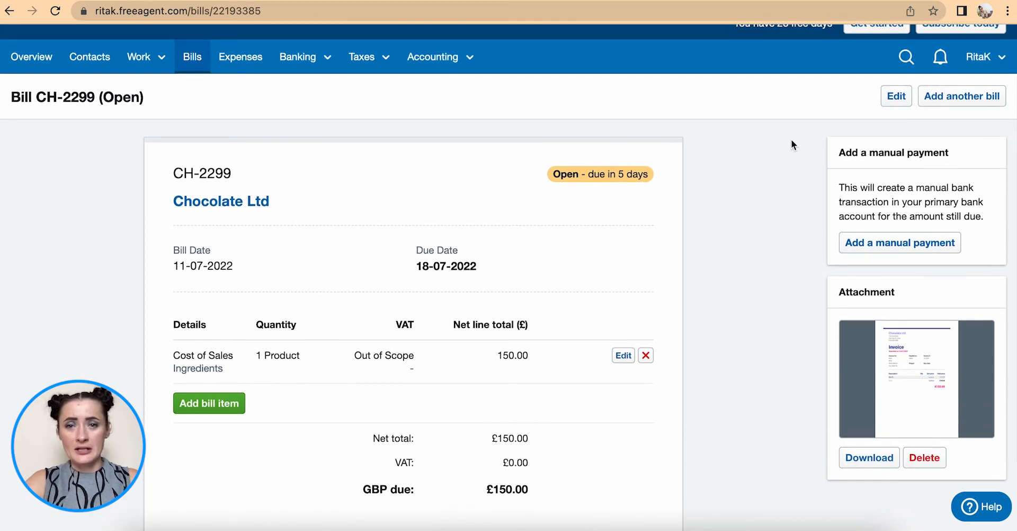
mouse_move(896, 96)
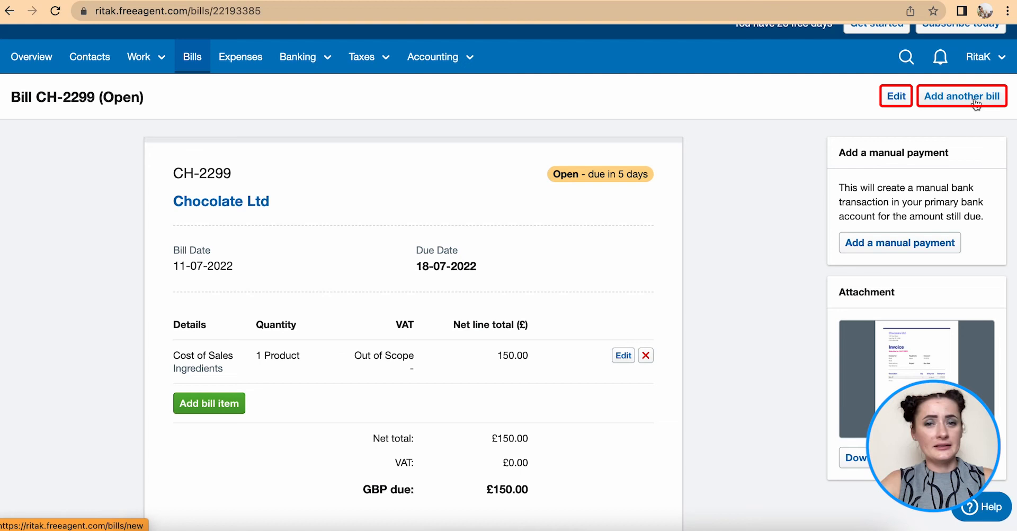
left_click(961, 97)
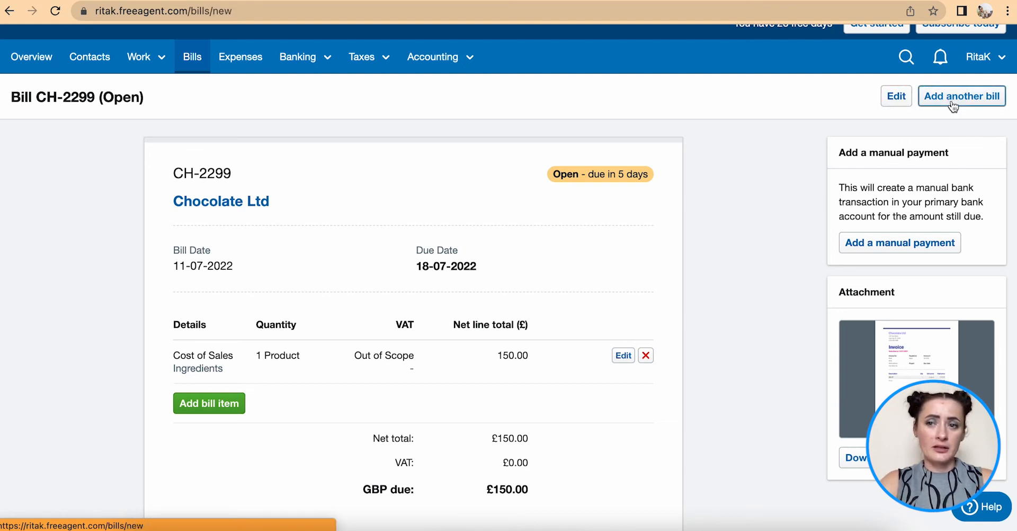
Confirm CH-2299 for Chocolate Ltd at 150.00 in the Bills list and reopen it
left_click(961, 96)
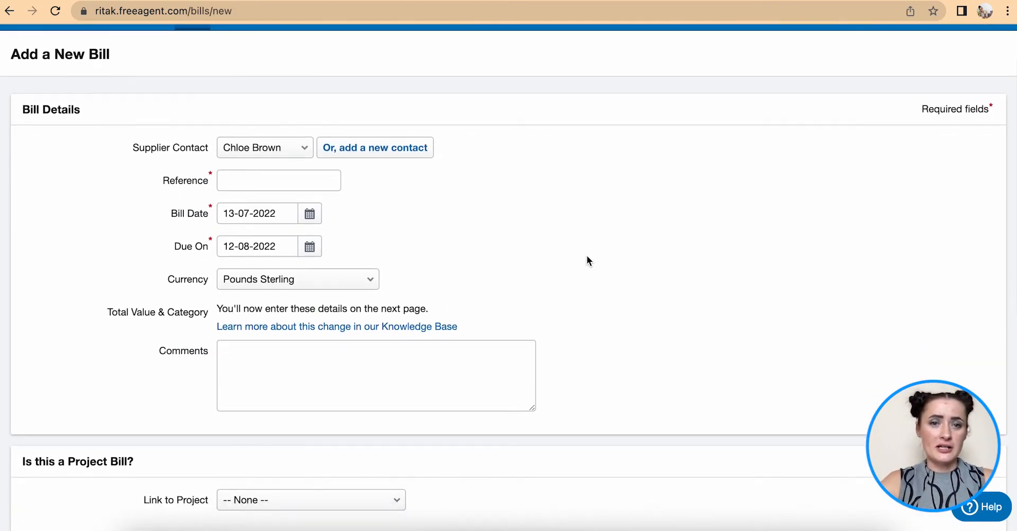
mouse_move(214, 341)
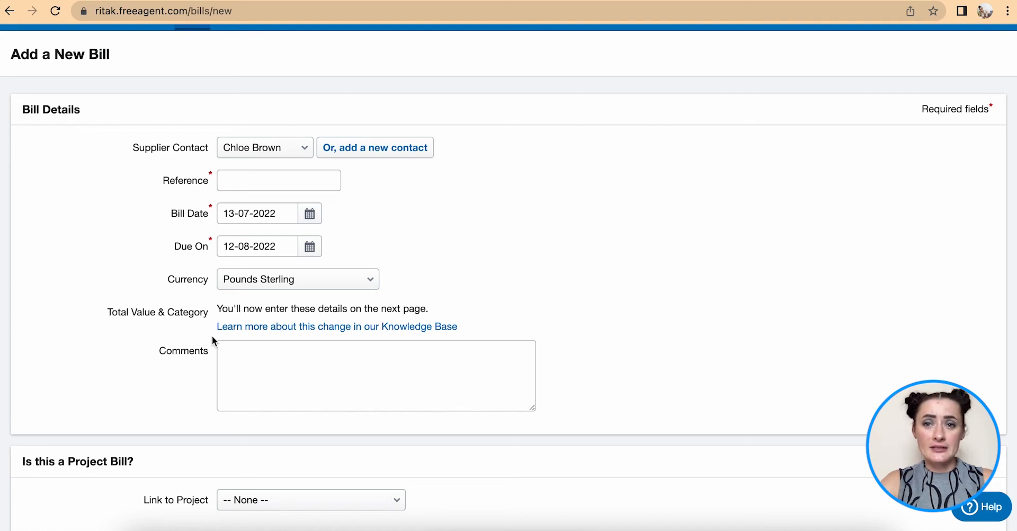
left_click(192, 74)
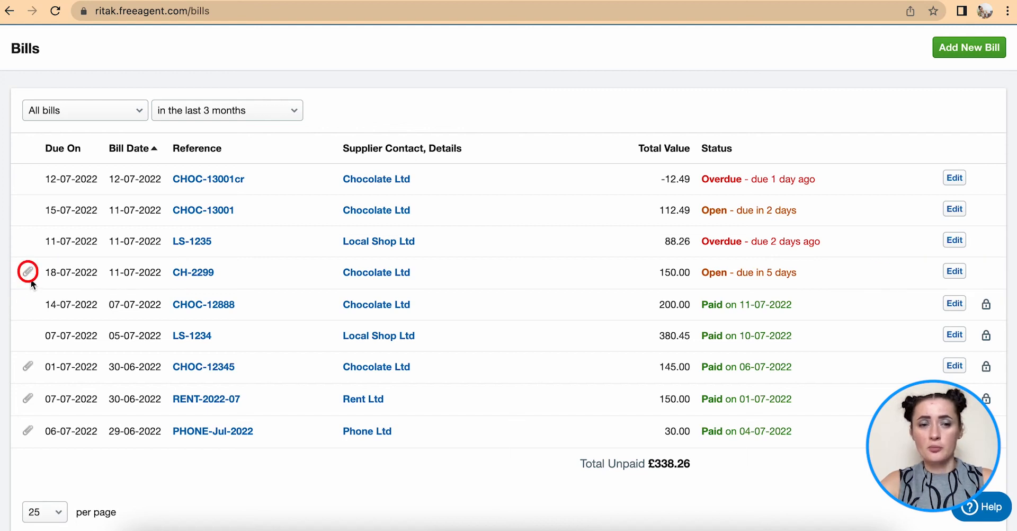
mouse_move(554, 289)
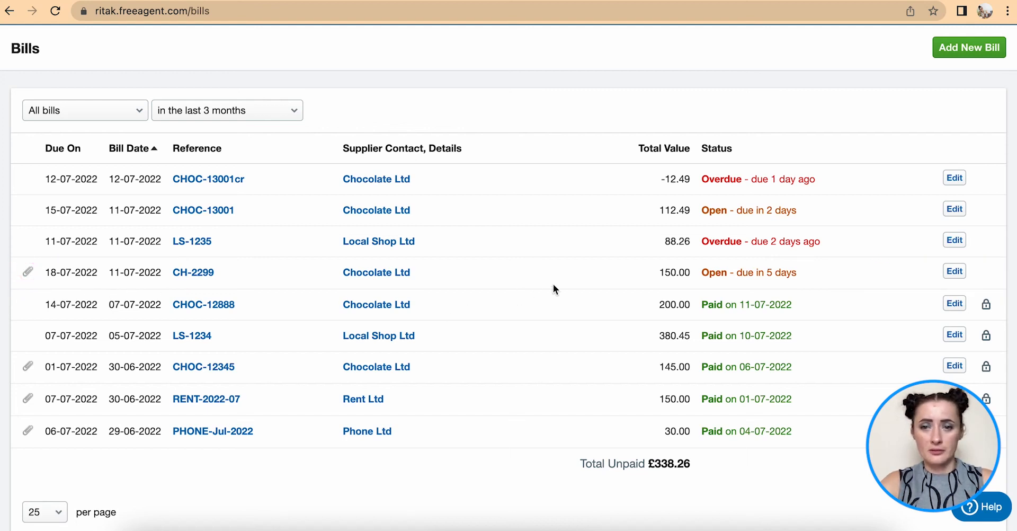
left_click(192, 272)
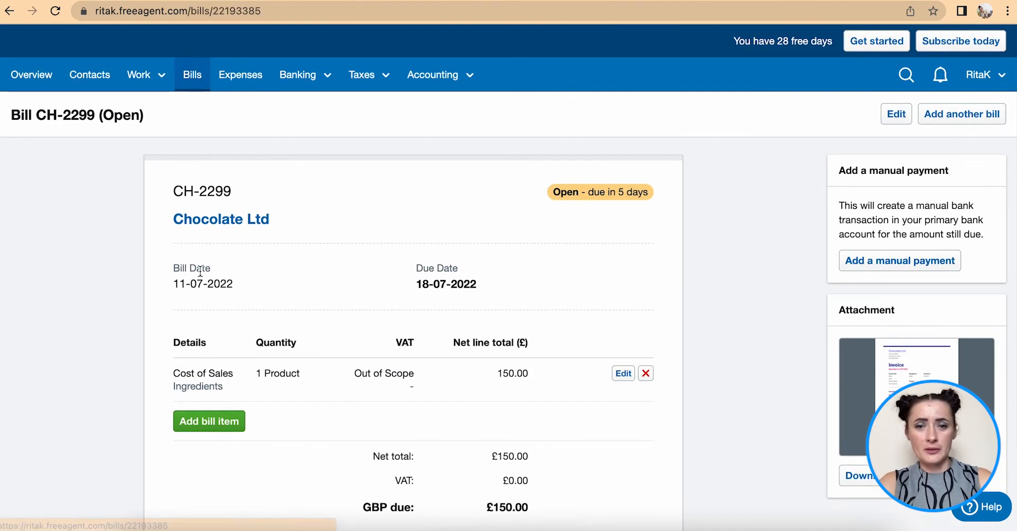